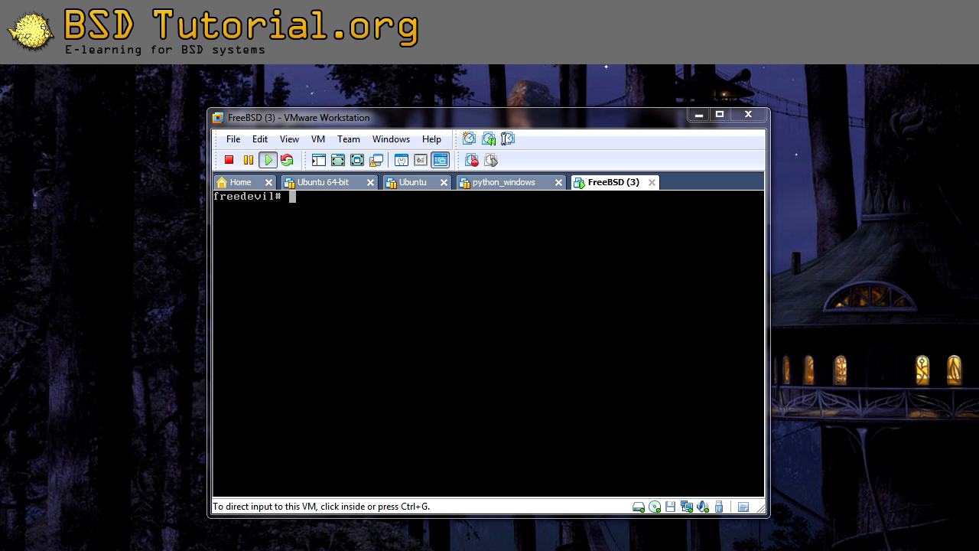
pyautogui.moveTo(611, 323)
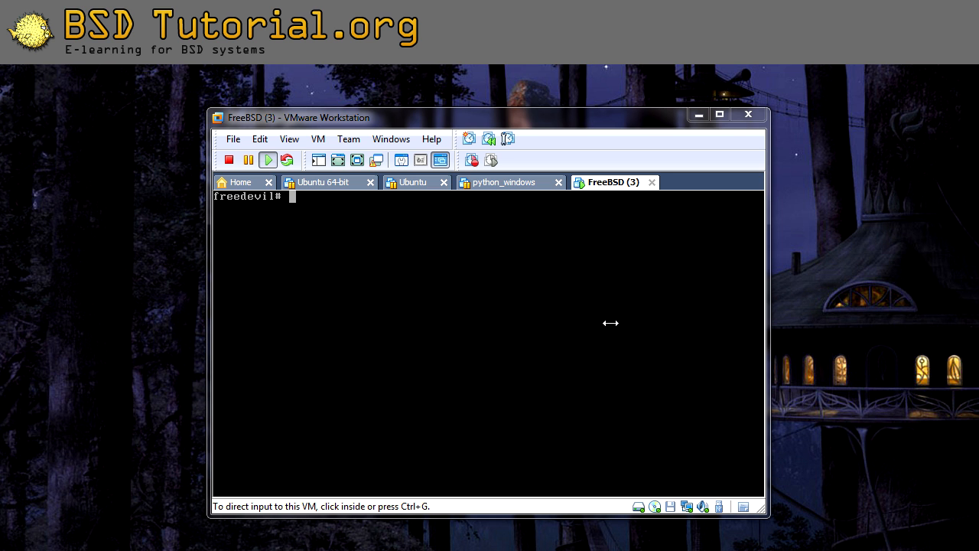
pyautogui.moveTo(356, 366)
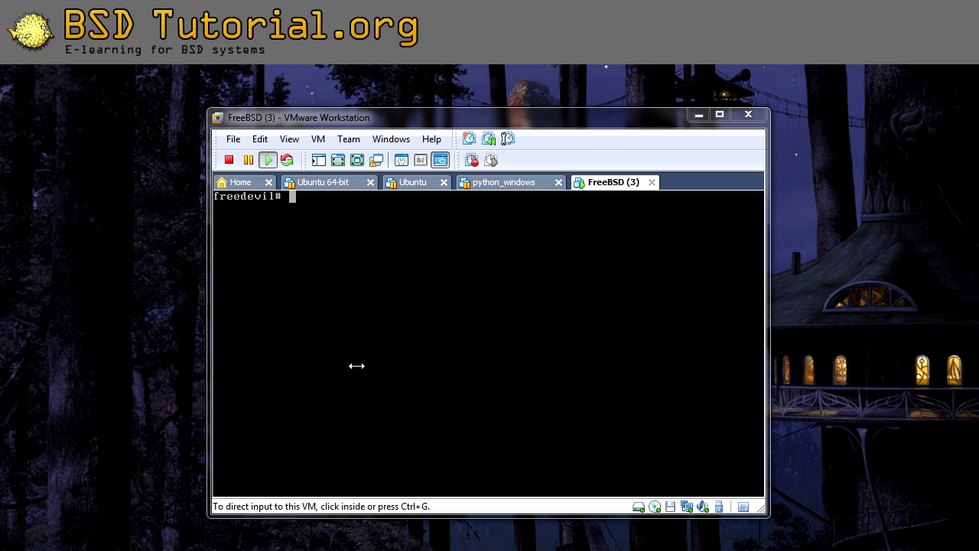
# Click into the FreeBSD VM console so it captures keyboard input at the root prompt.
pyautogui.click(490, 344)
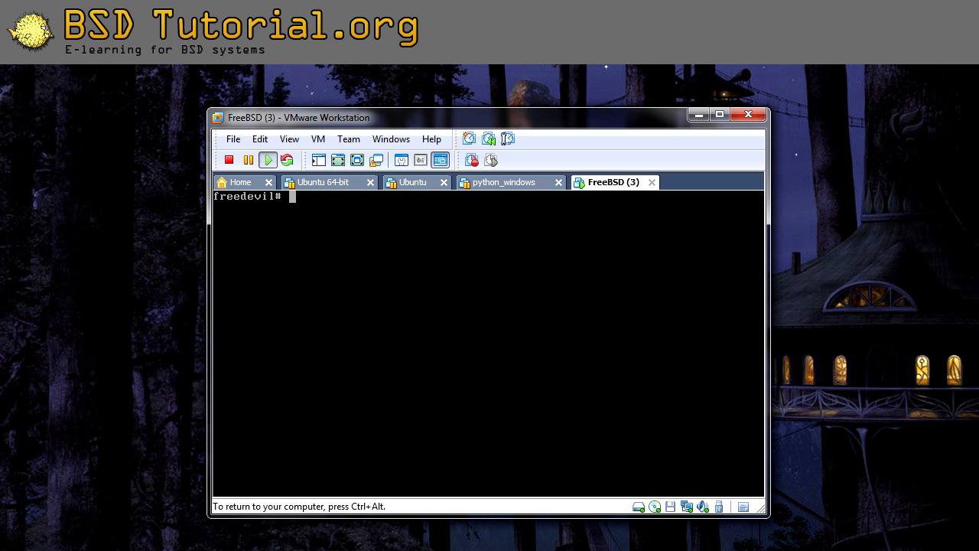
# Run vi /boot/loader.conf to edit the empty loader configuration file.
pyautogui.write('vi (')
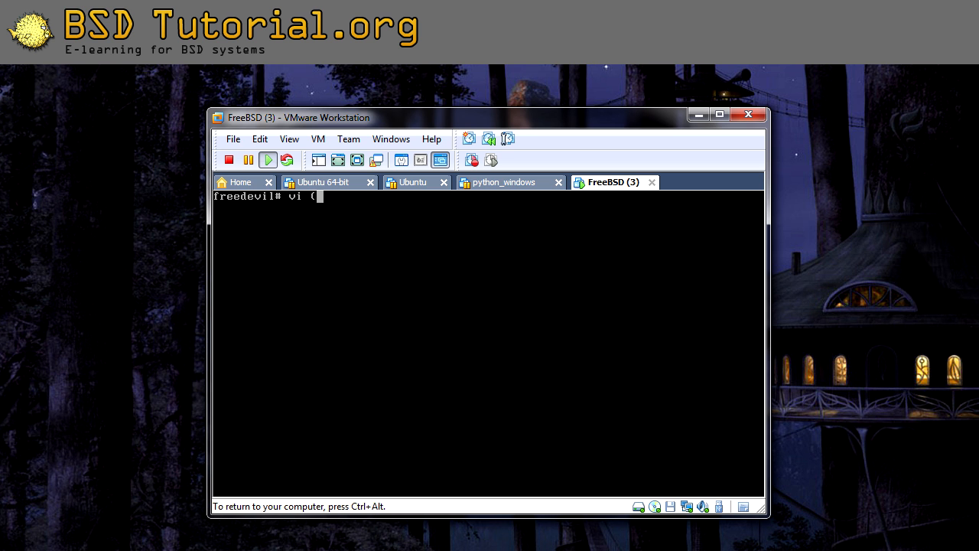
pyautogui.write('/')
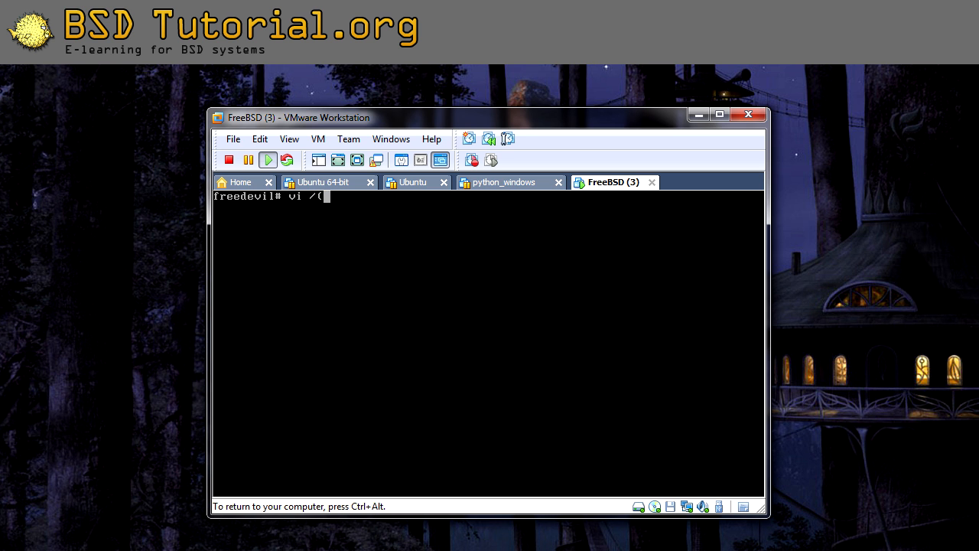
pyautogui.write('boot/')
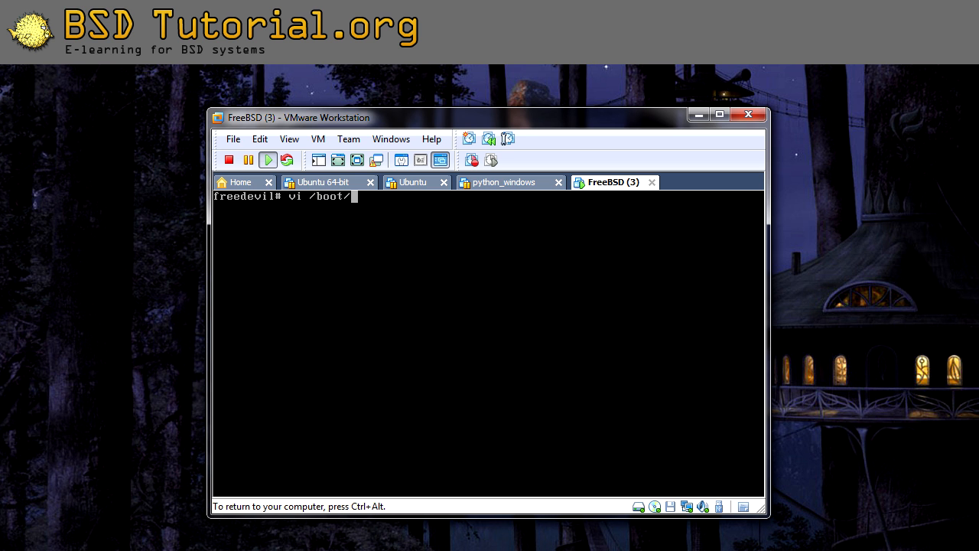
pyautogui.write('loader.conf')
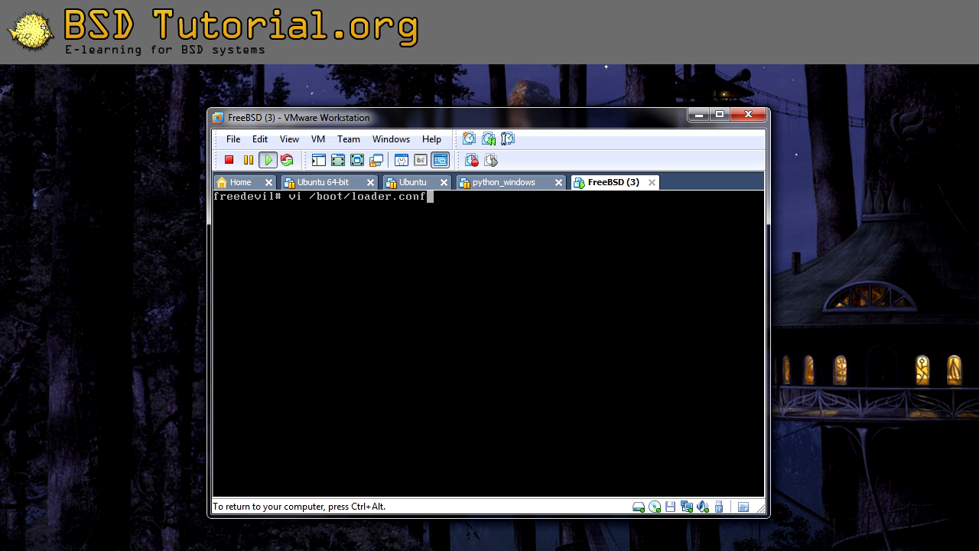
pyautogui.press('Return')
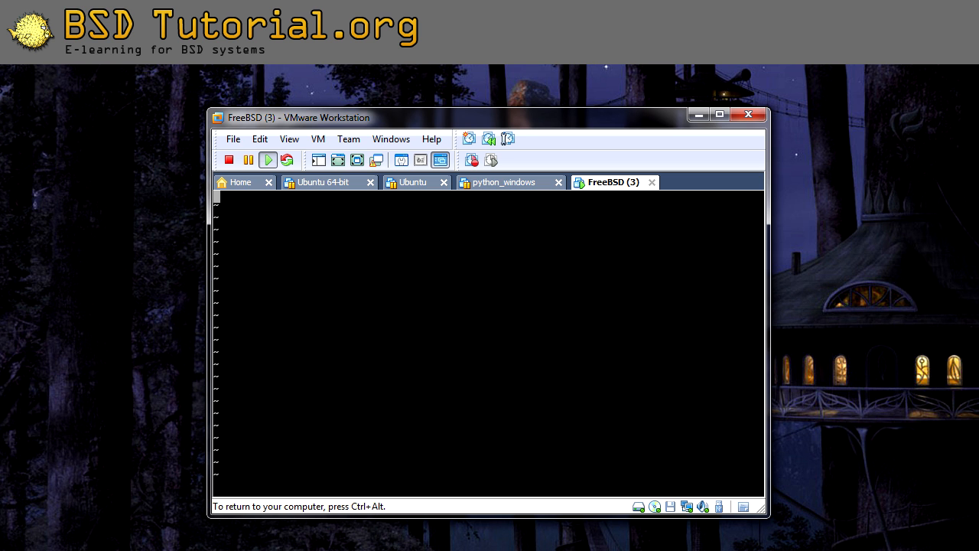
# Enter 'options GEOM_ELI' and 'device crypto' as two lines in loader.conf.
pyautogui.write('options')
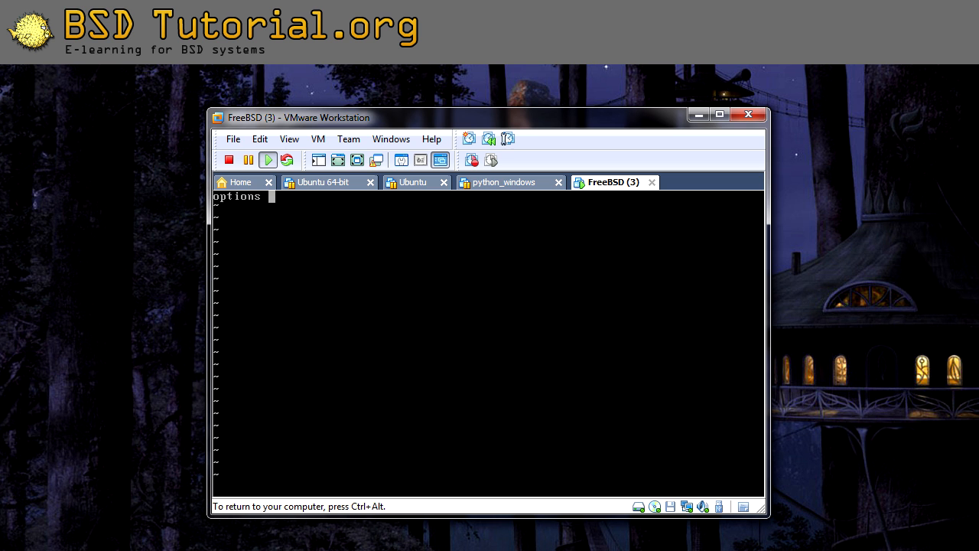
pyautogui.write('GEOM_')
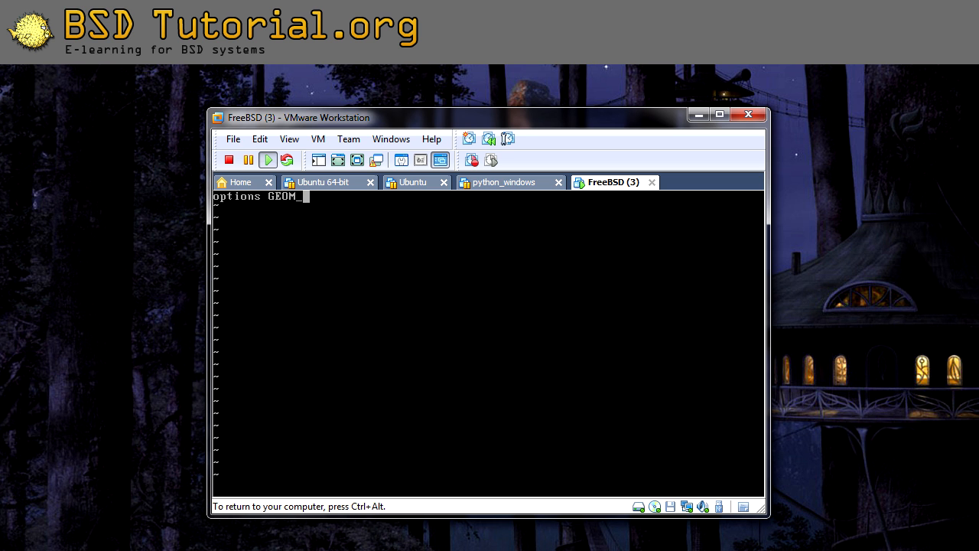
pyautogui.write('ELI')
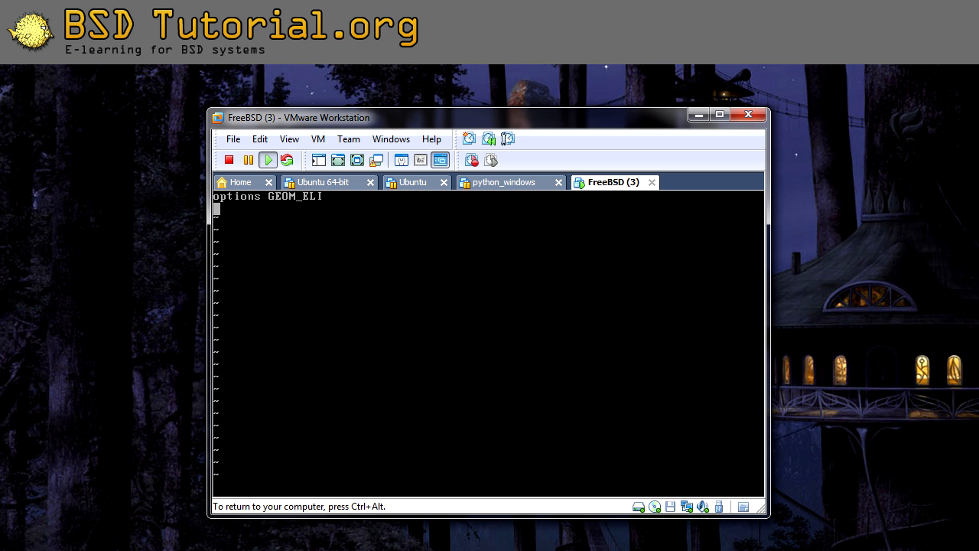
pyautogui.write('device crypt')
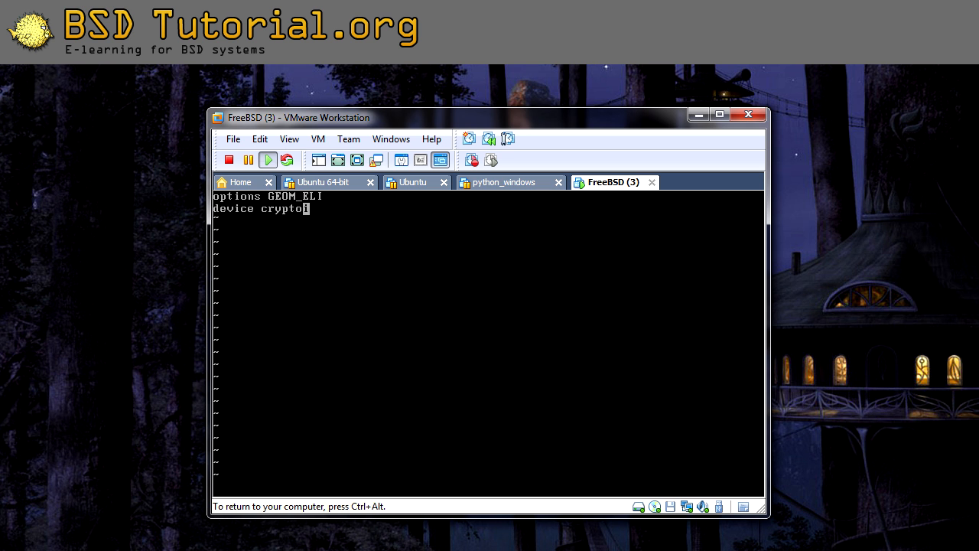
pyautogui.write('o')
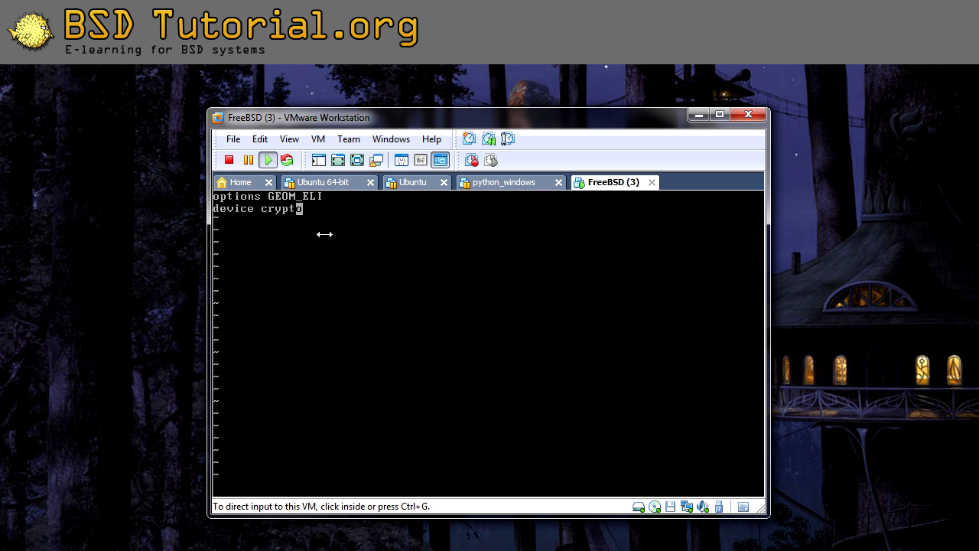
pyautogui.moveTo(231, 219)
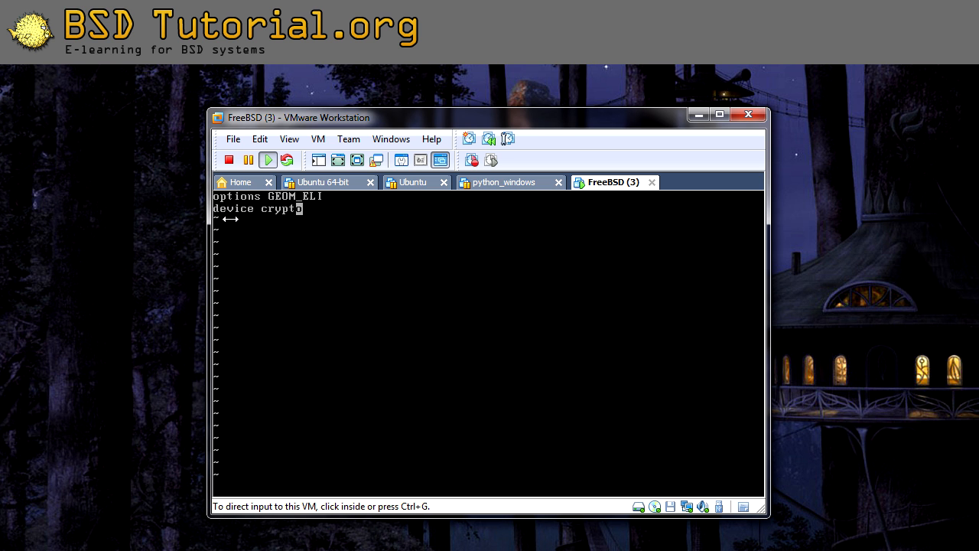
pyautogui.moveTo(291, 223)
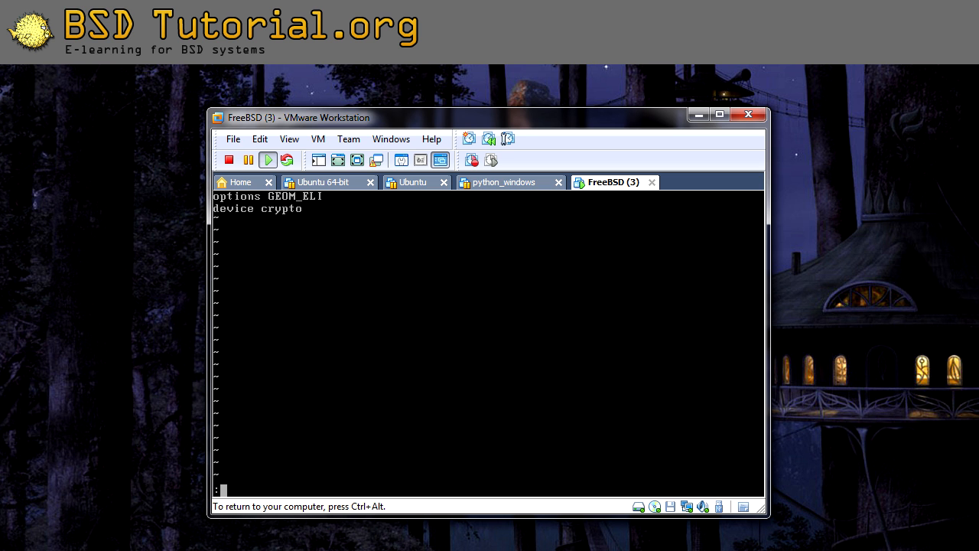
# Save loader.conf and quit vi with :wq, then refocus the VM console.
pyautogui.write(':wq')
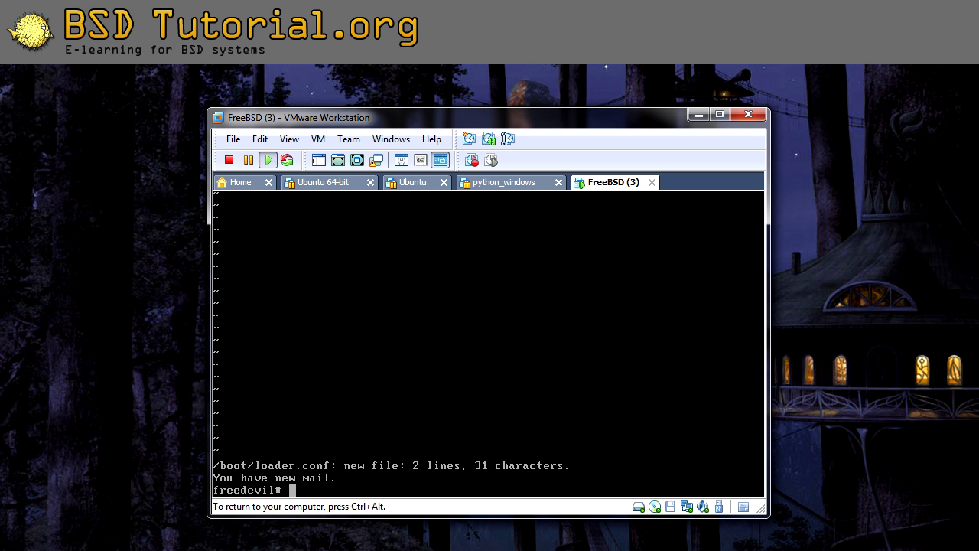
pyautogui.click(338, 362)
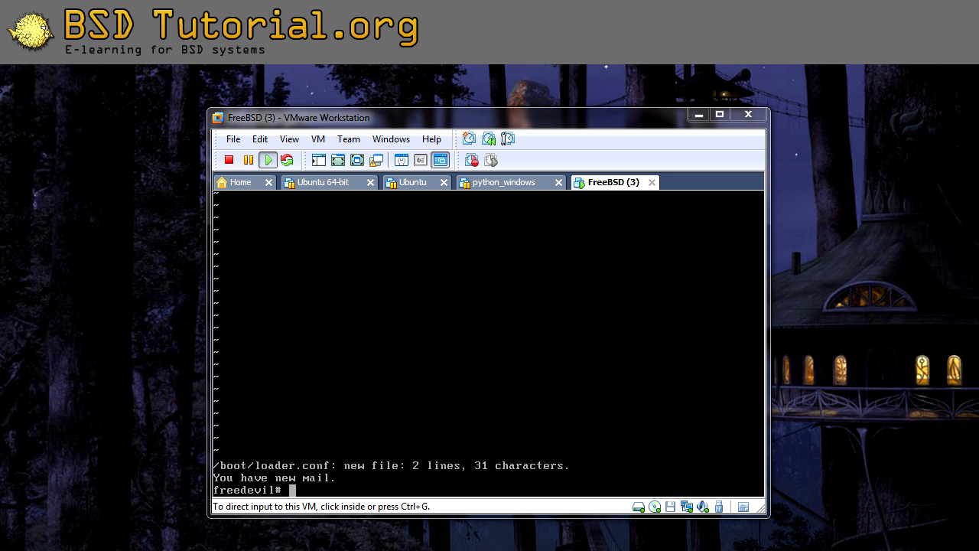
pyautogui.click(489, 337)
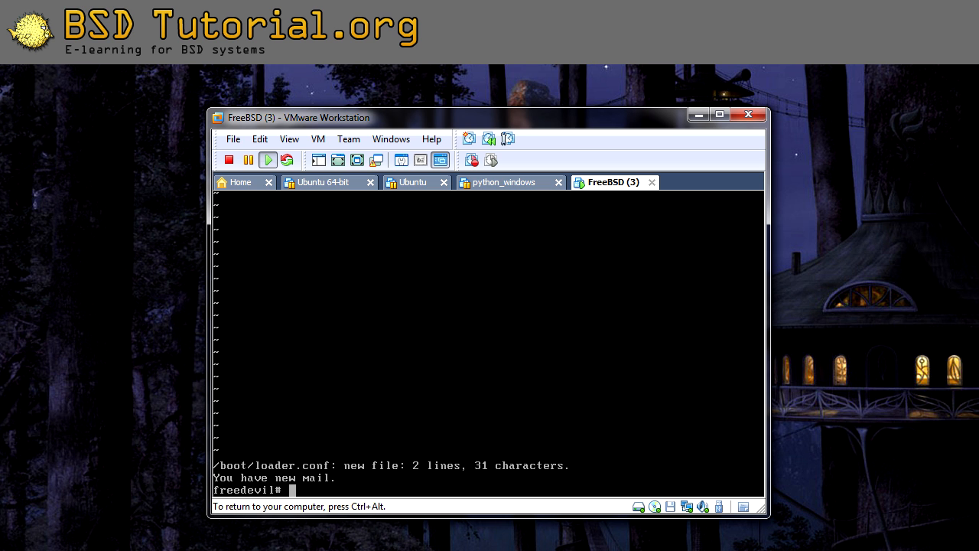
# Run vi /etc/fstab to view the root UFS and swap entries.
pyautogui.write('vi')
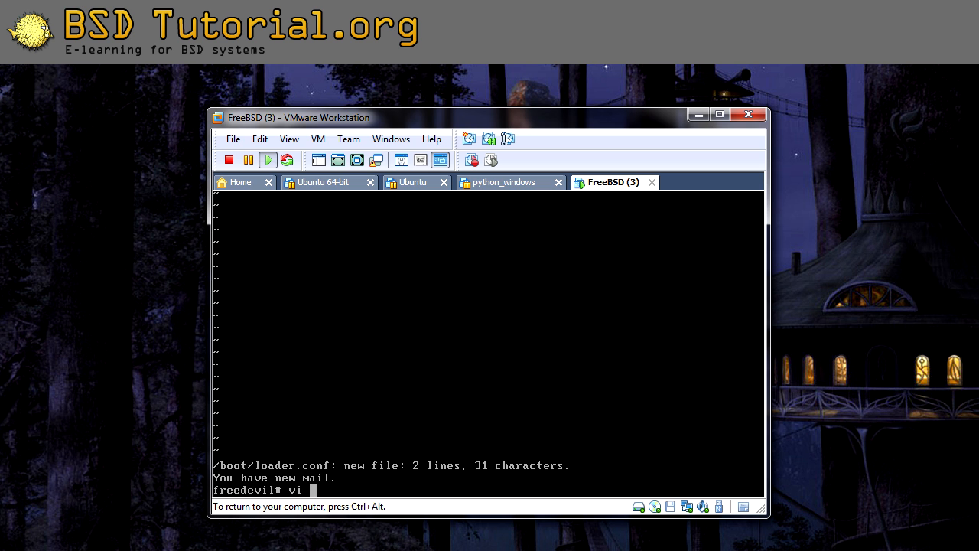
pyautogui.write('/etc/')
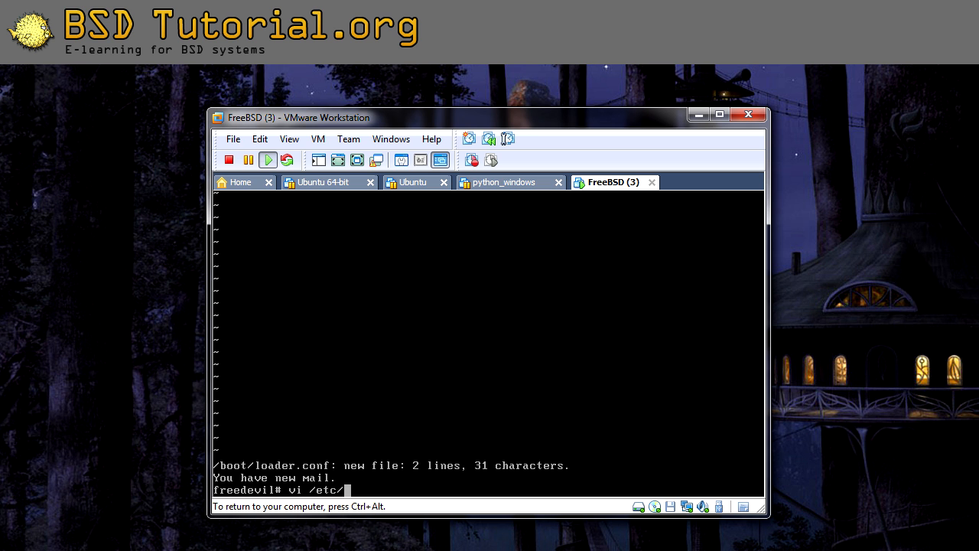
pyautogui.write('fstab')
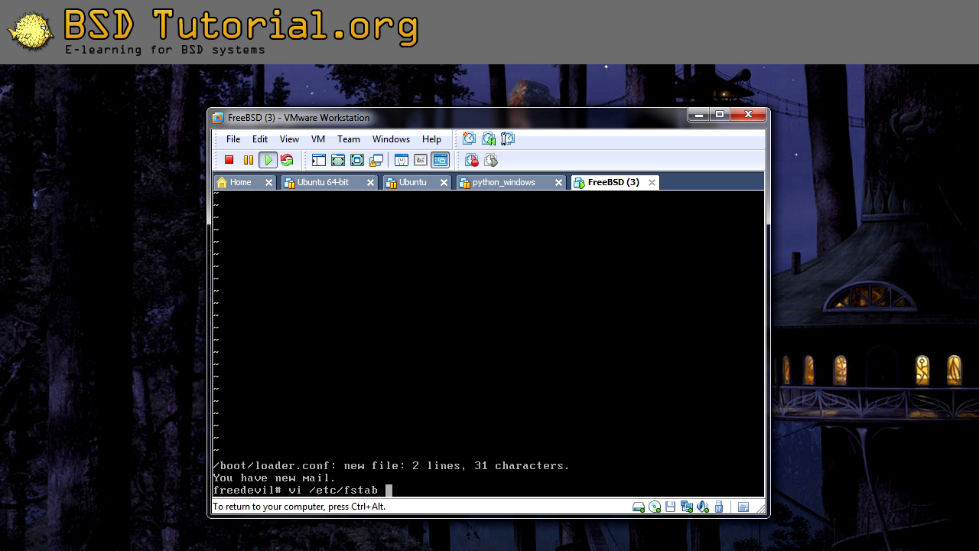
pyautogui.press('Return')
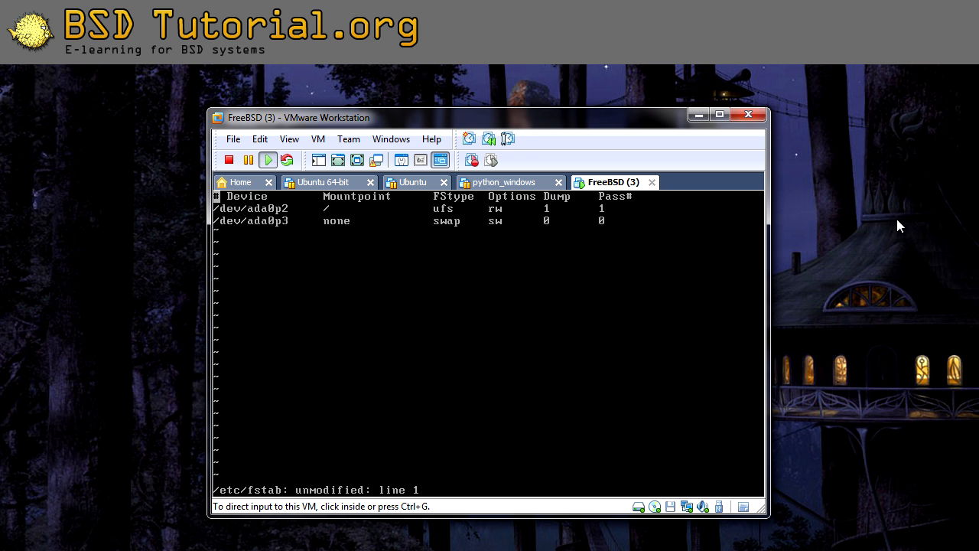
pyautogui.moveTo(447, 242)
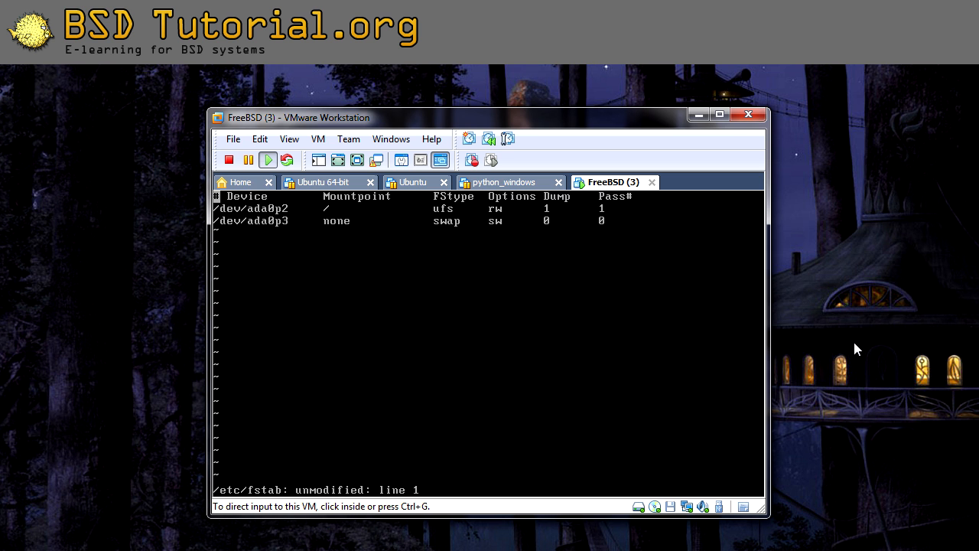
# Change the swap device to /dev/ada0p3.eli and save fstab with :wq.
pyautogui.click(490, 306)
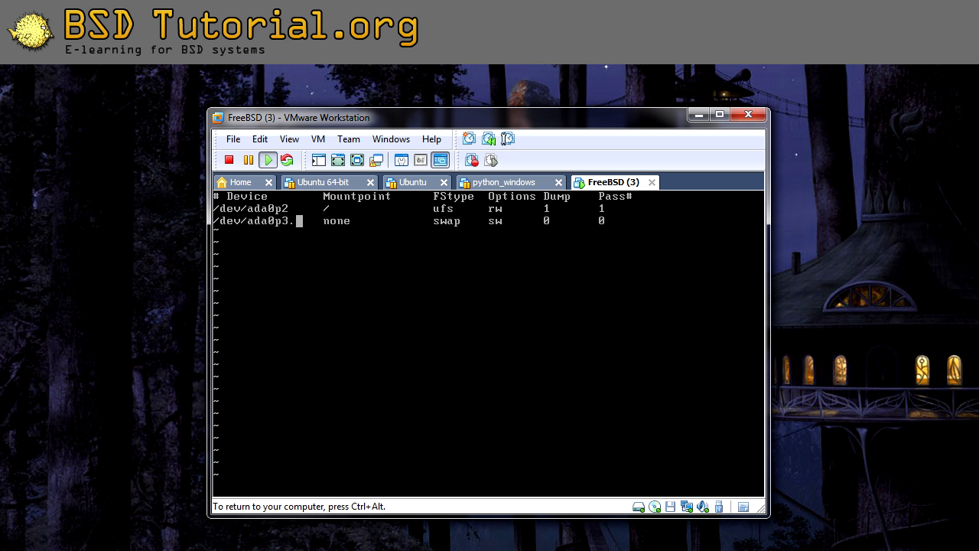
pyautogui.write('.eli')
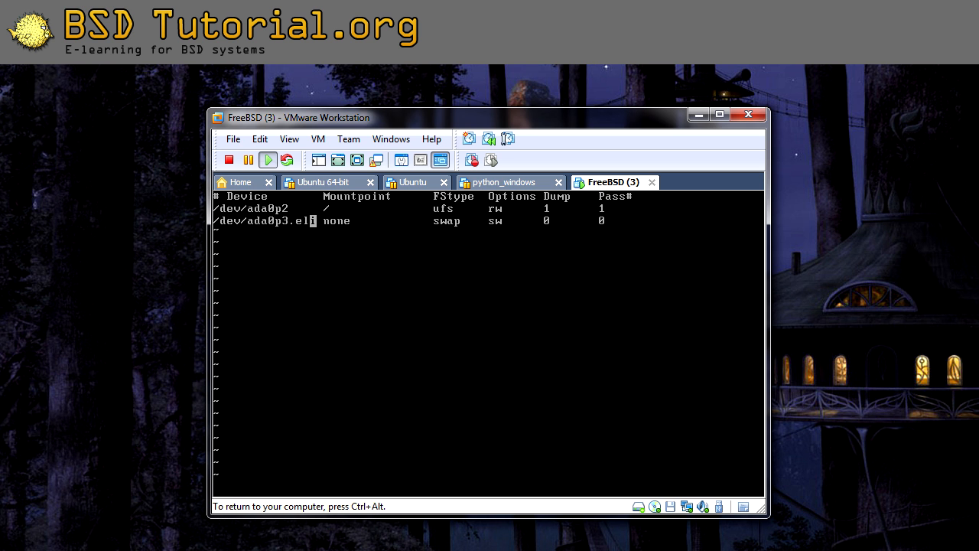
pyautogui.write(':wq')
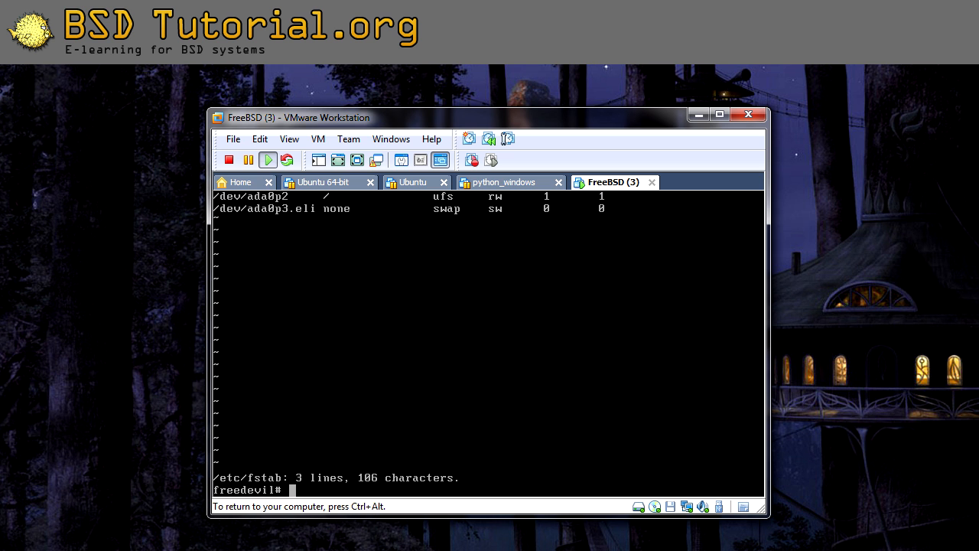
# List /dev/ showing partitions ada0p1 through ada0p3, and begin the reboot command.
pyautogui.write('ls')
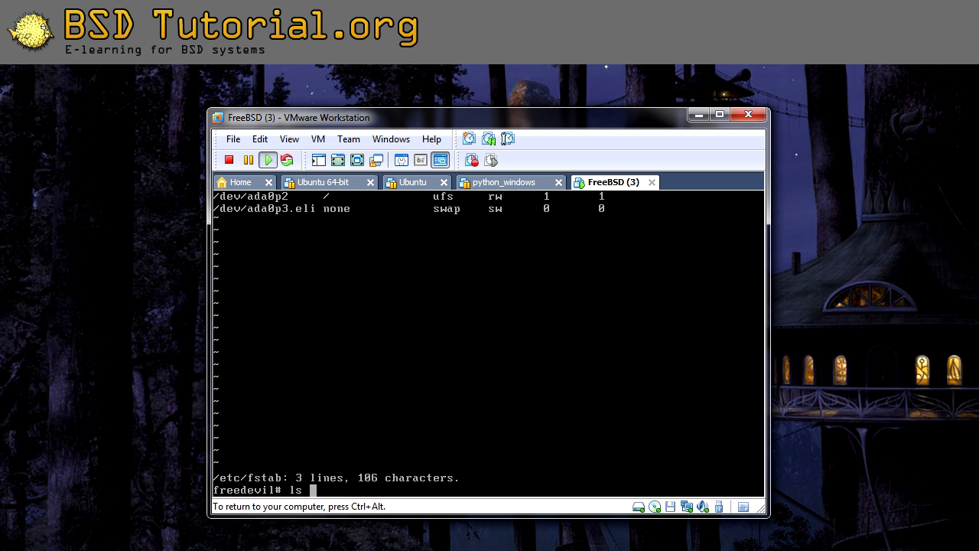
pyautogui.write('/dev/')
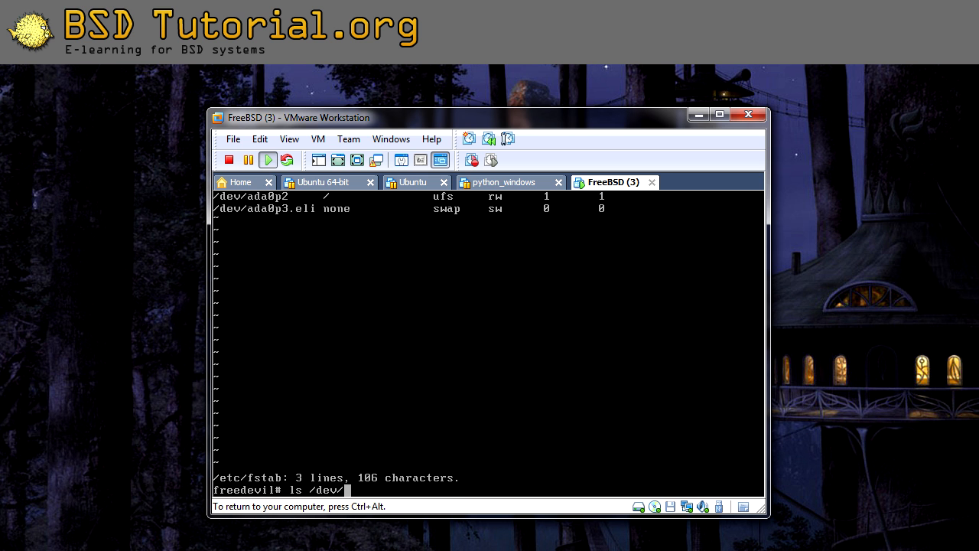
pyautogui.press('Return')
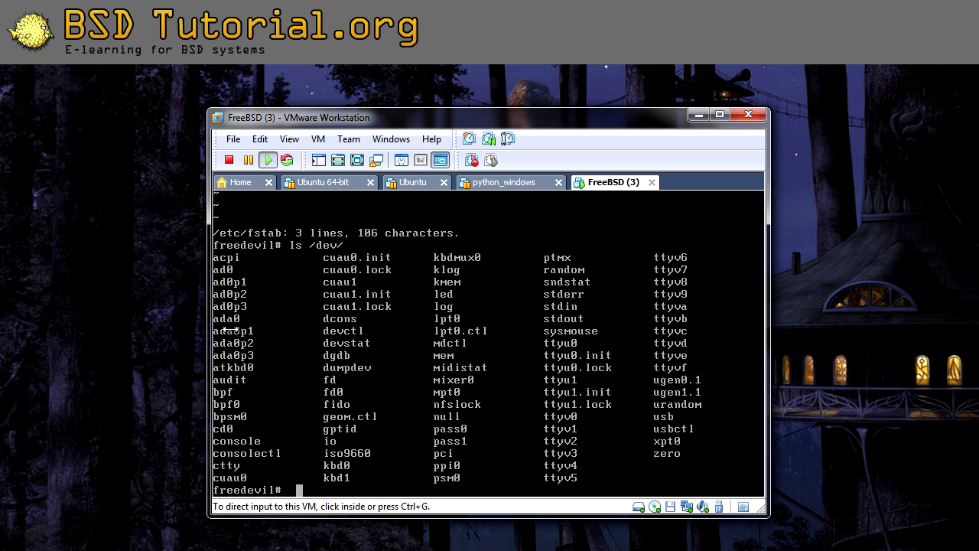
pyautogui.moveTo(308, 323)
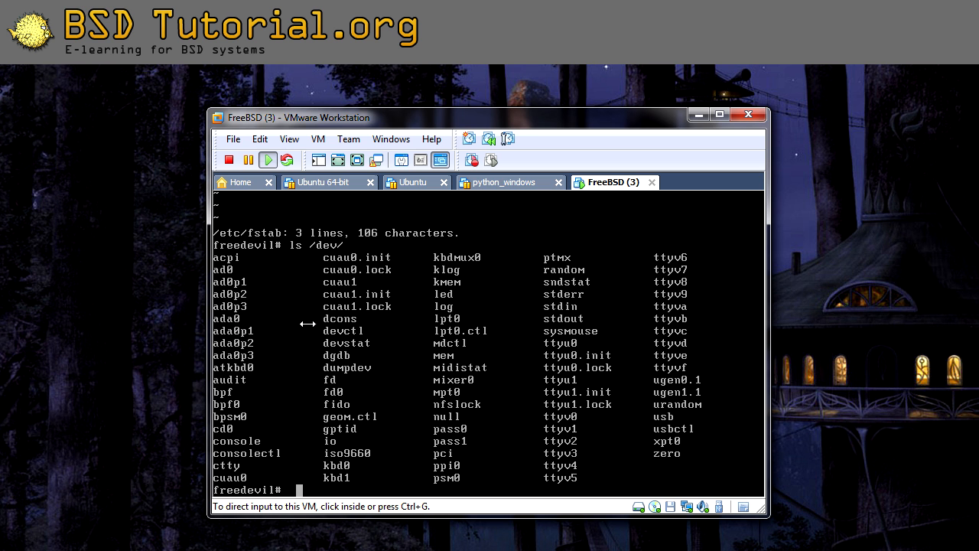
pyautogui.write('reb')
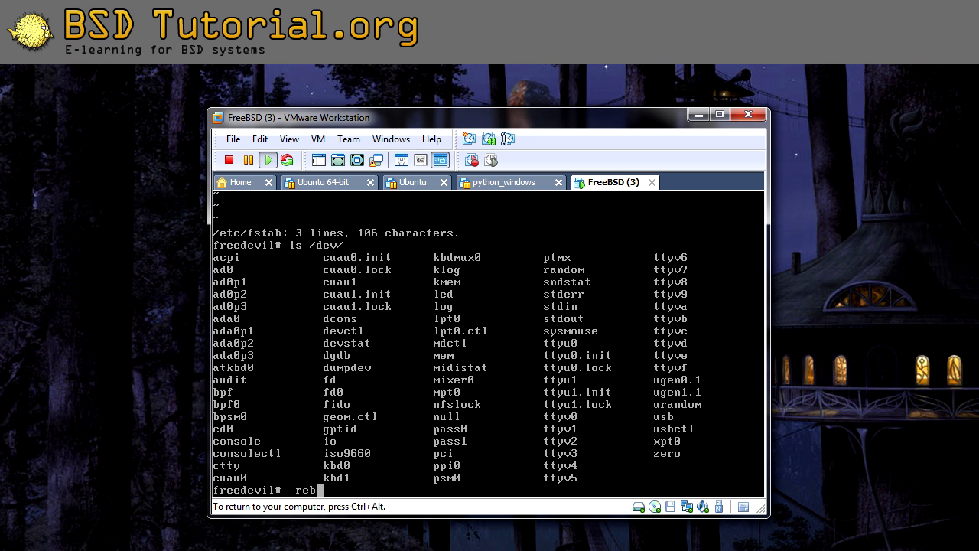
# Reboot the FreeBSD VM and log back in as root.
pyautogui.press('Return')
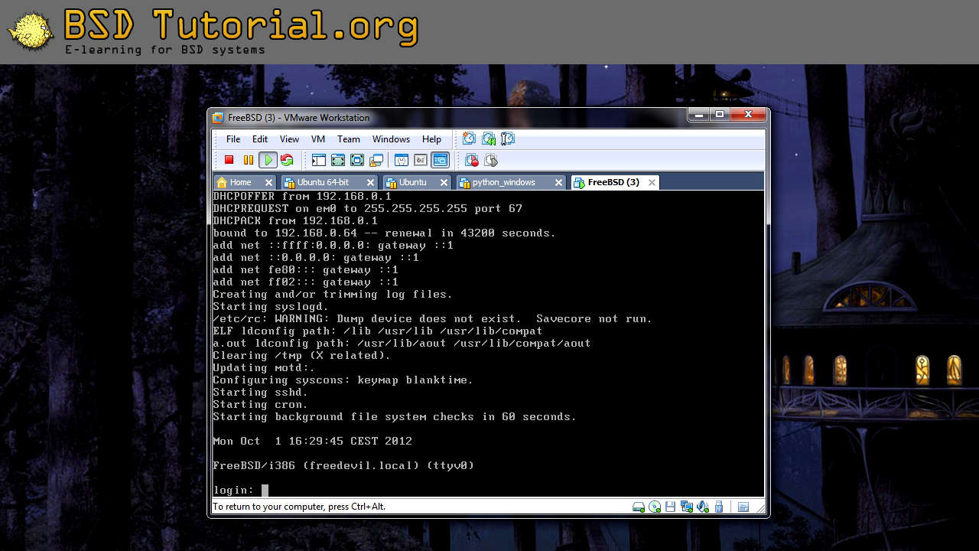
pyautogui.write('root')
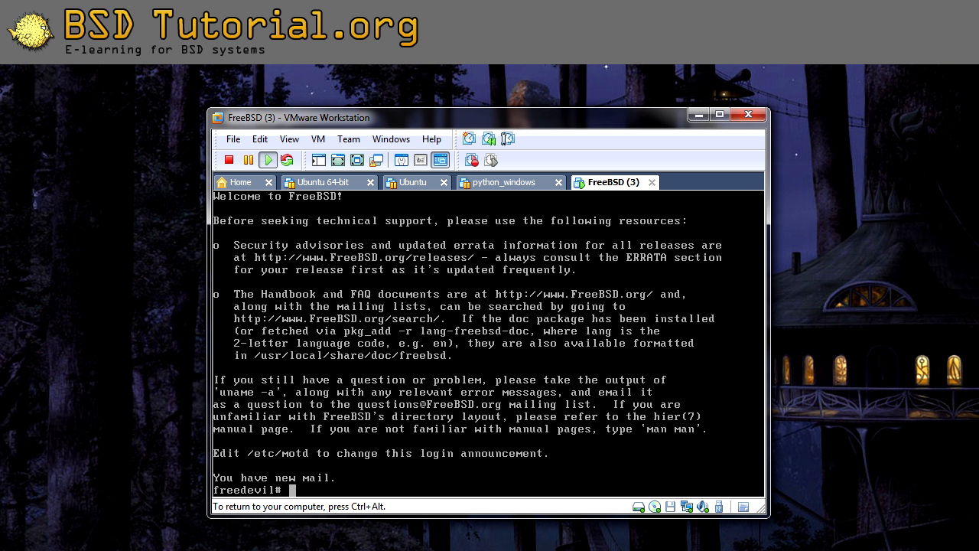
pyautogui.write('ls')
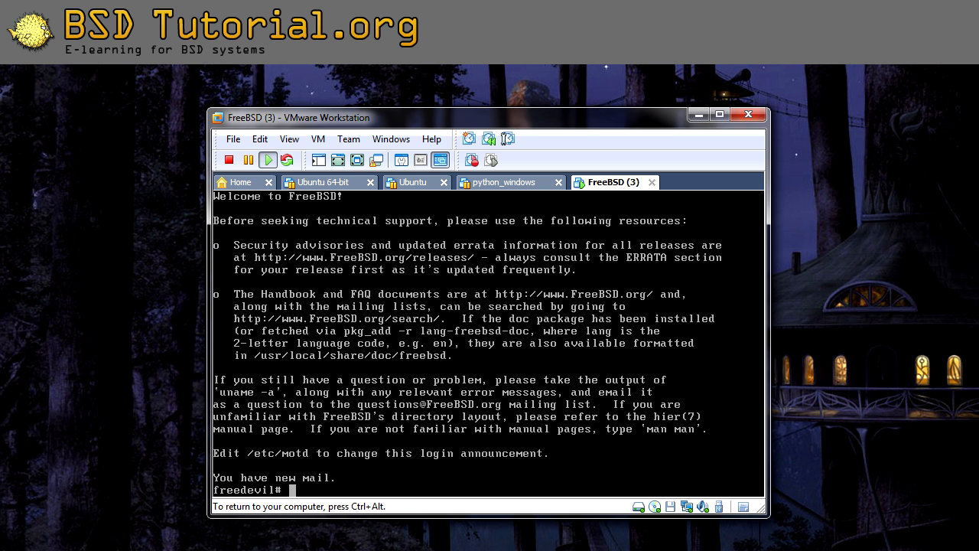
# Run mount and cat /etc/fstab to confirm the /dev/ada0p3.eli swap entry.
pyautogui.write('mount')
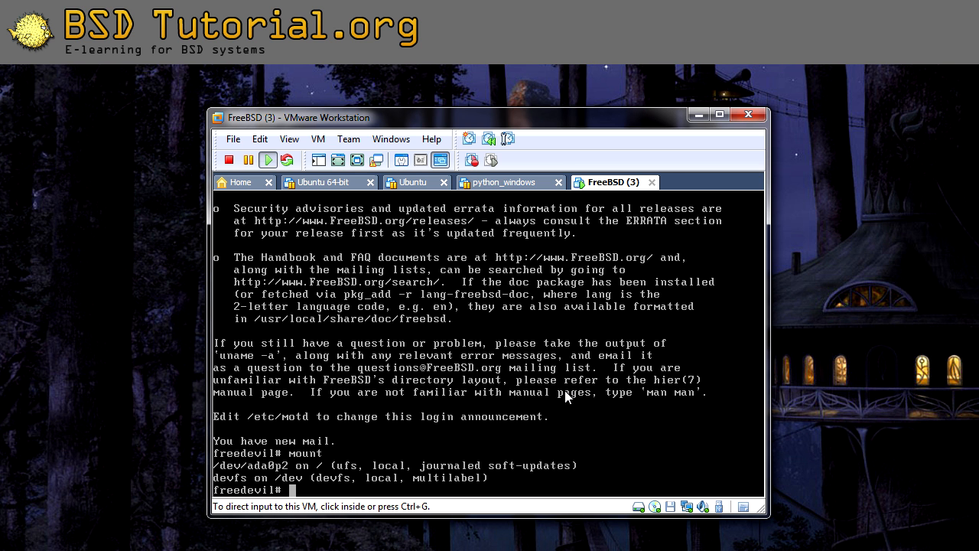
pyautogui.moveTo(345, 467)
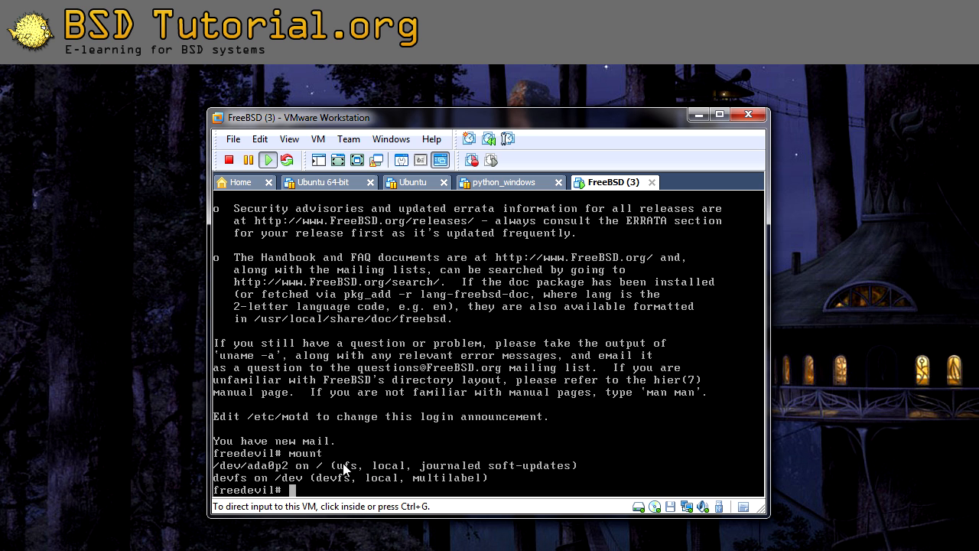
pyautogui.moveTo(405, 446)
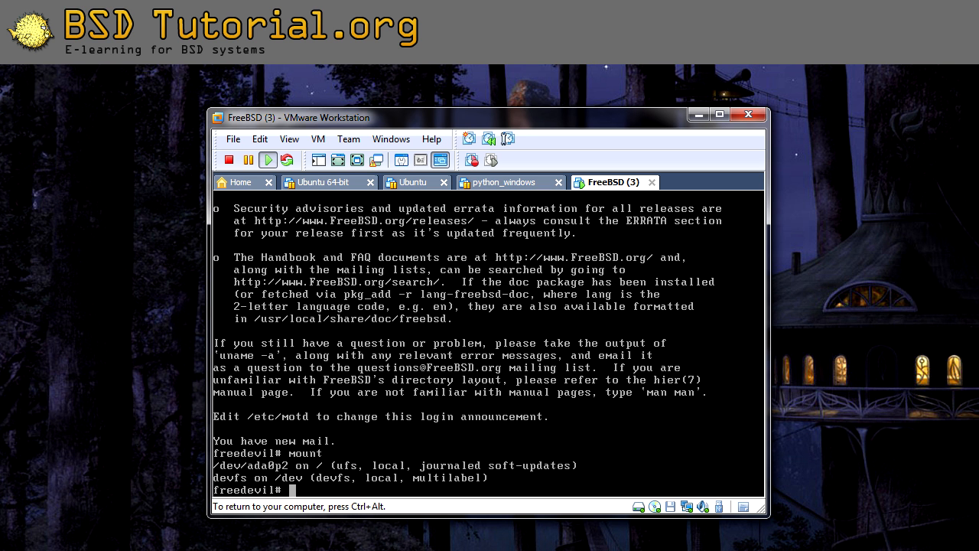
pyautogui.write('c')
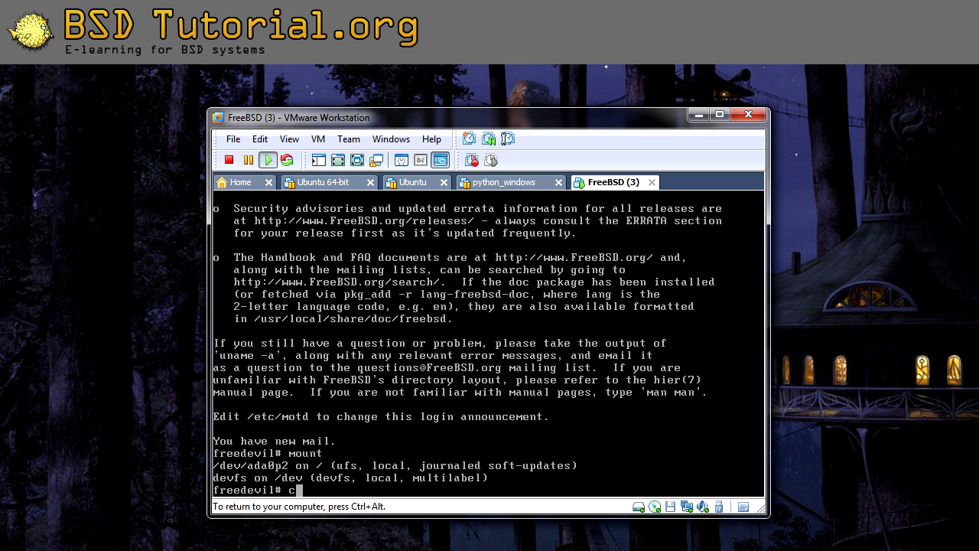
pyautogui.write('at /etc/fstab')
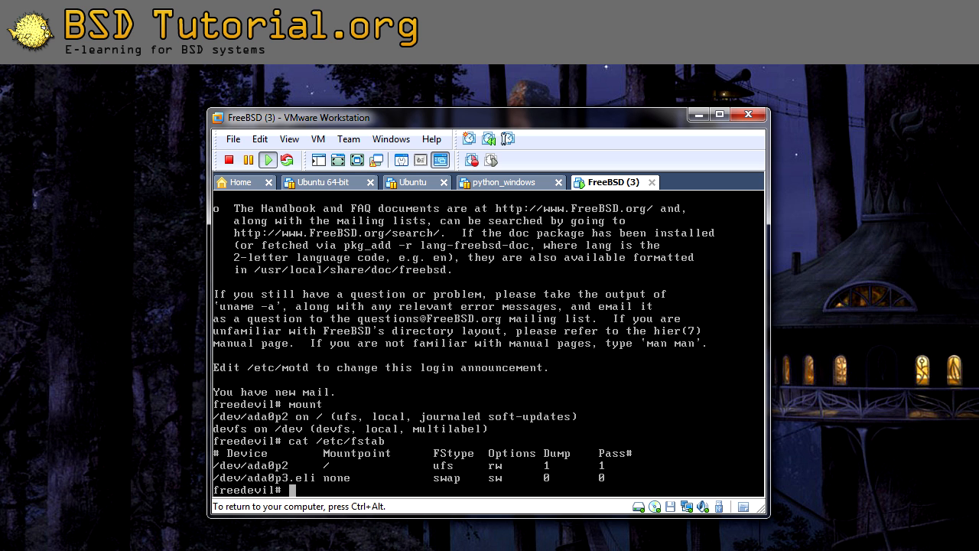
pyautogui.click(290, 489)
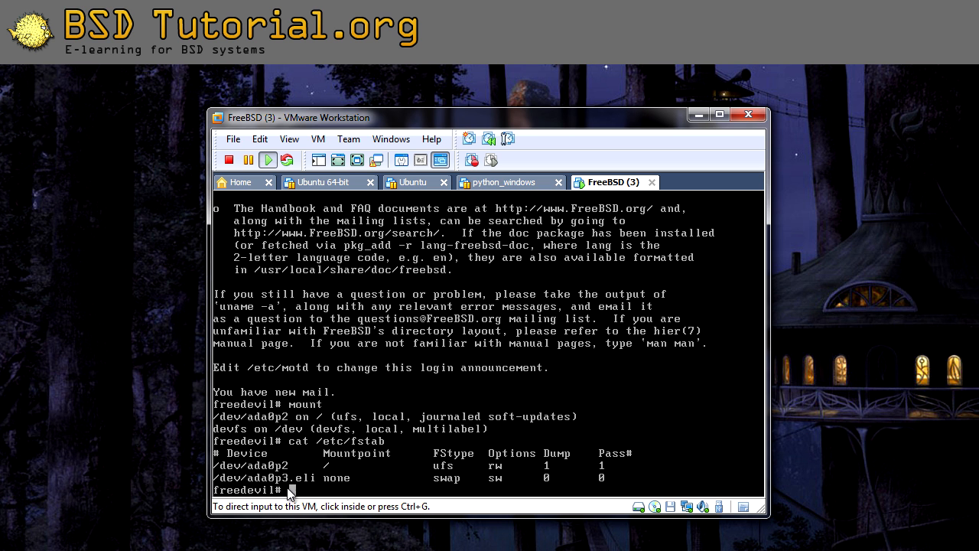
pyautogui.moveTo(446, 492)
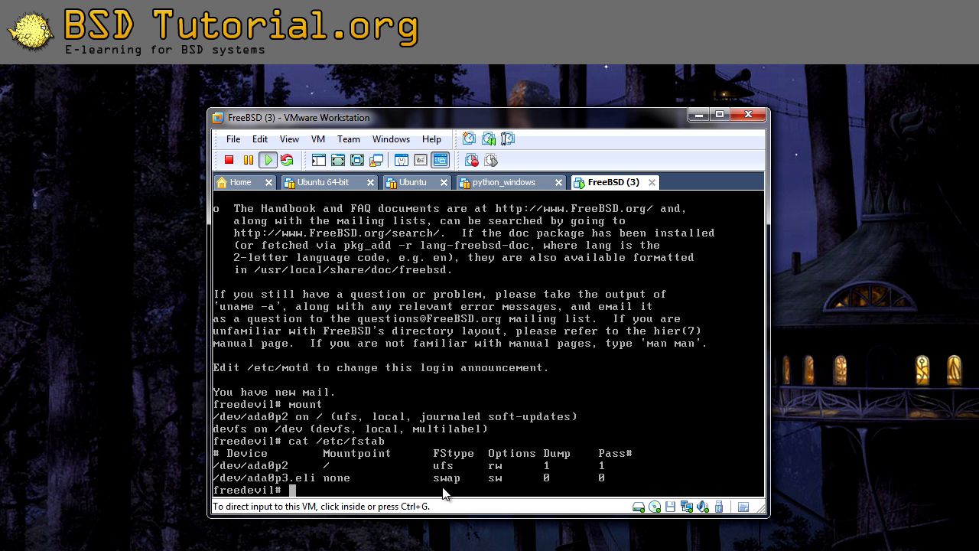
pyautogui.moveTo(265, 483)
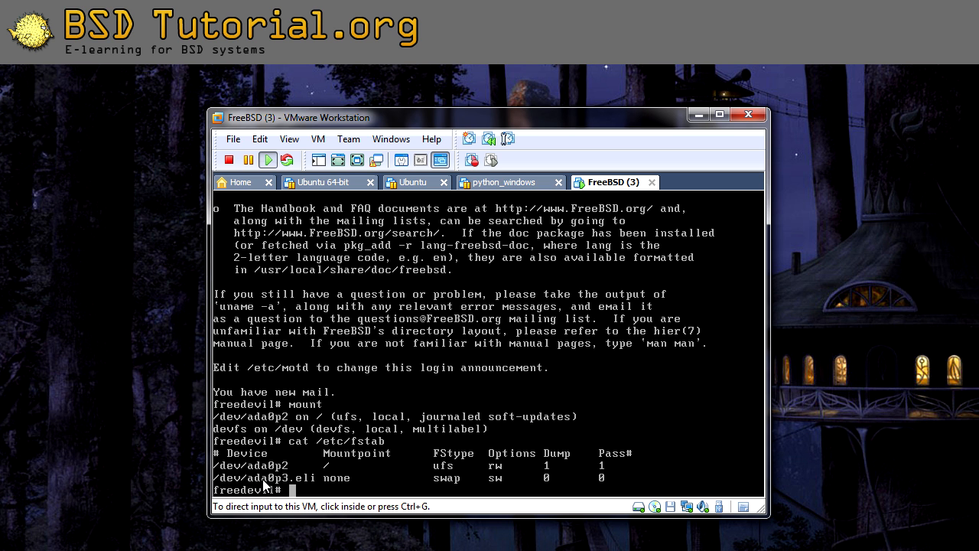
pyautogui.moveTo(301, 495)
pyautogui.write('ls /dev/')
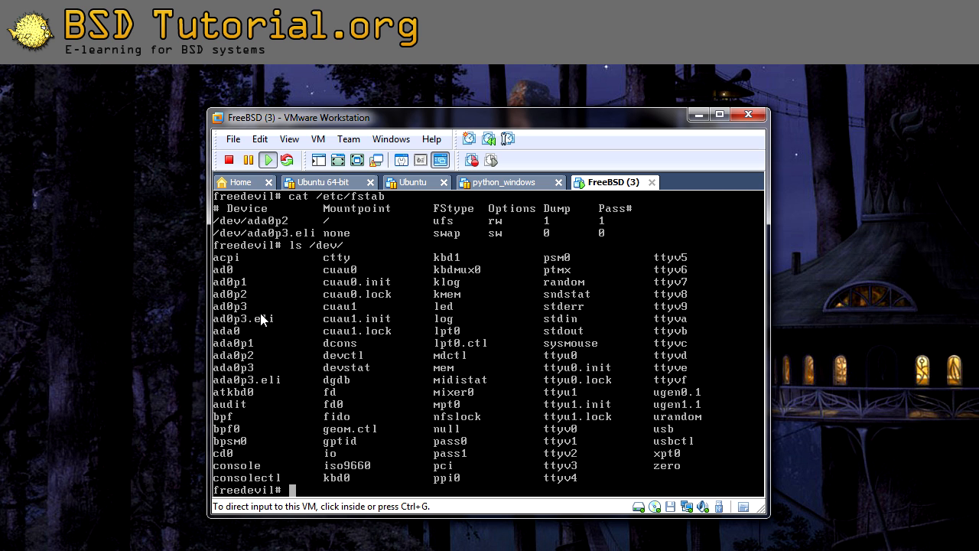
pyautogui.moveTo(259, 333)
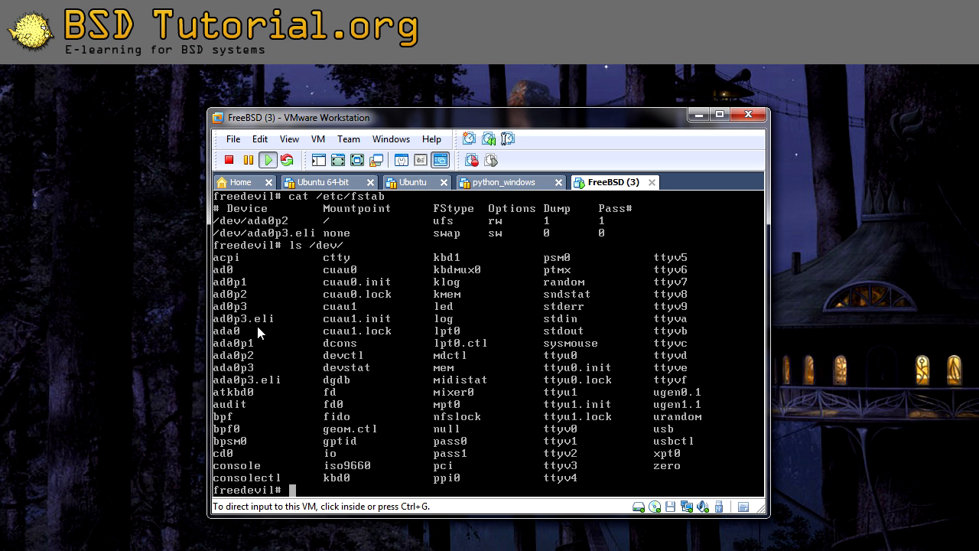
pyautogui.moveTo(268, 333)
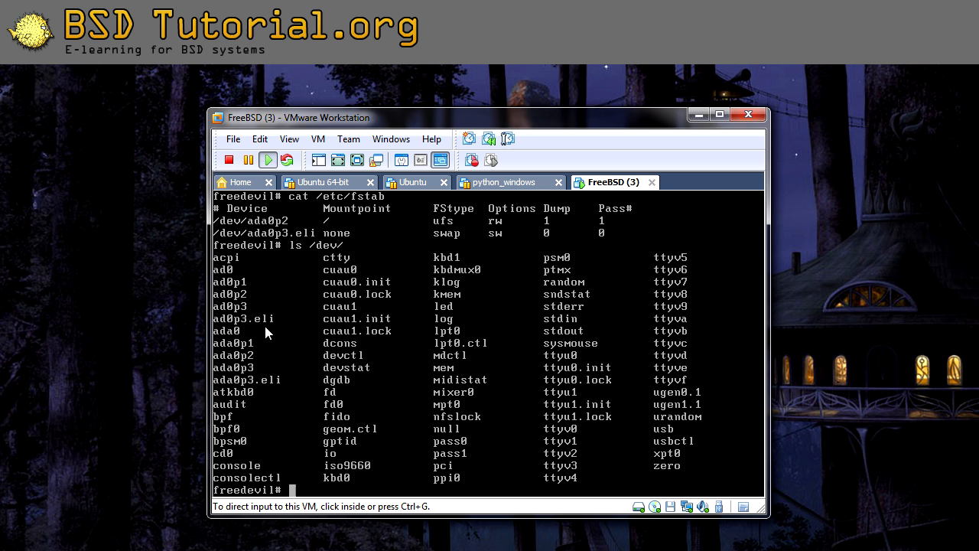
pyautogui.moveTo(217, 428)
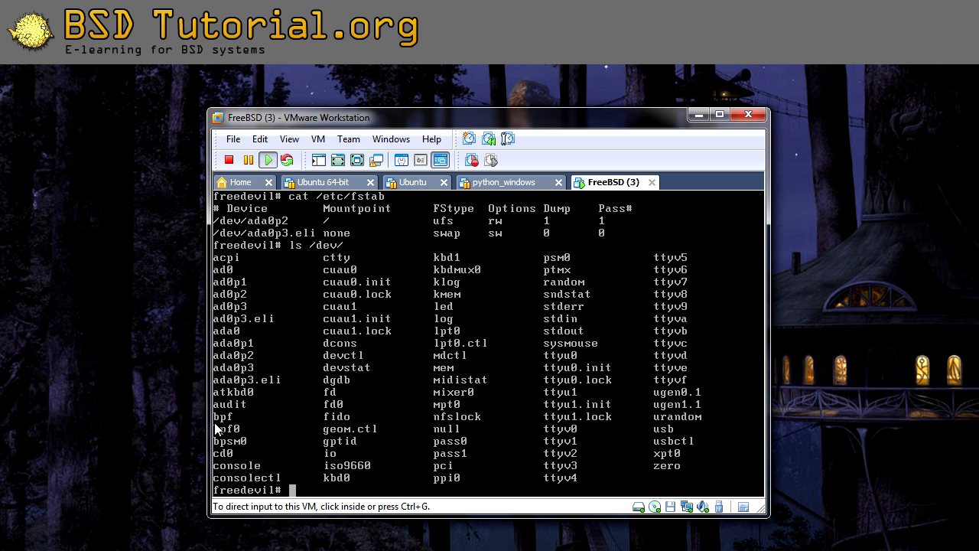
pyautogui.moveTo(256, 518)
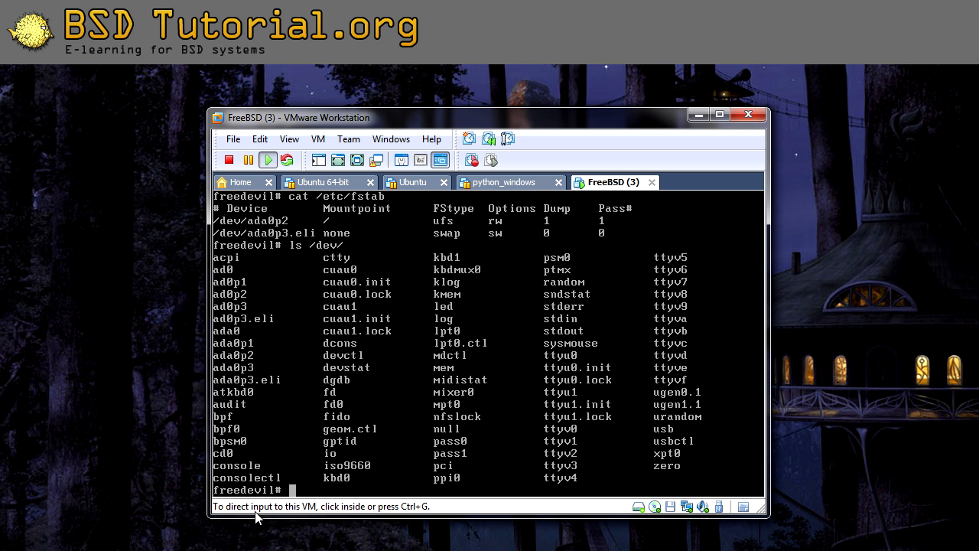
pyautogui.moveTo(269, 336)
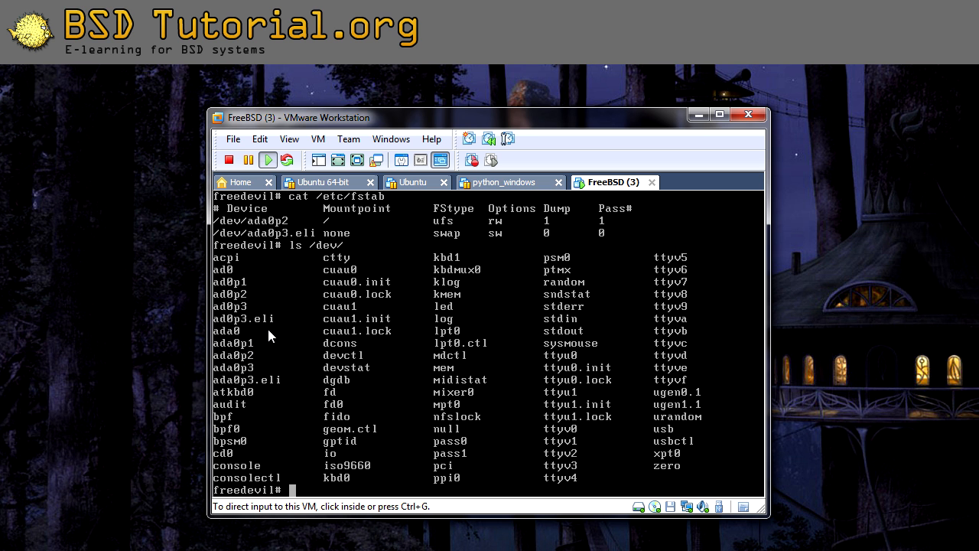
pyautogui.moveTo(381, 331)
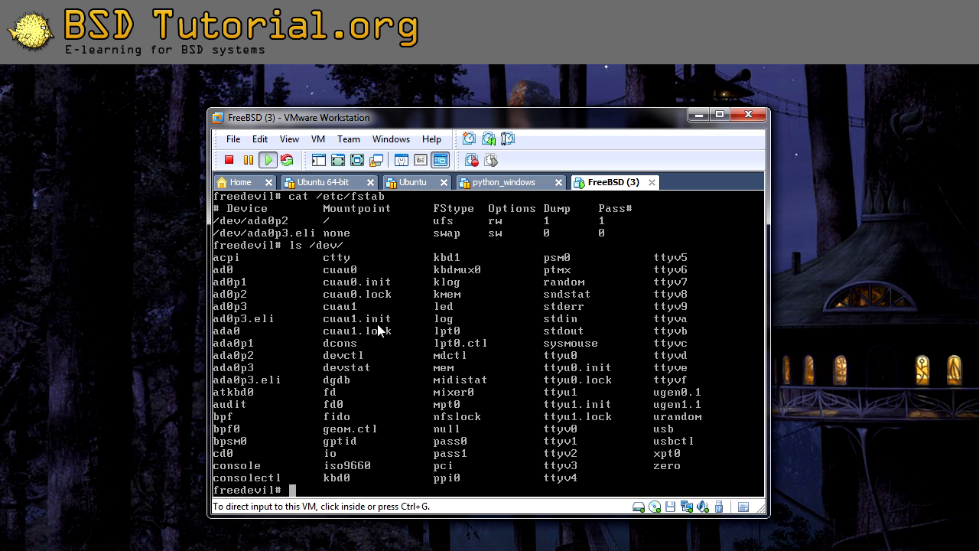